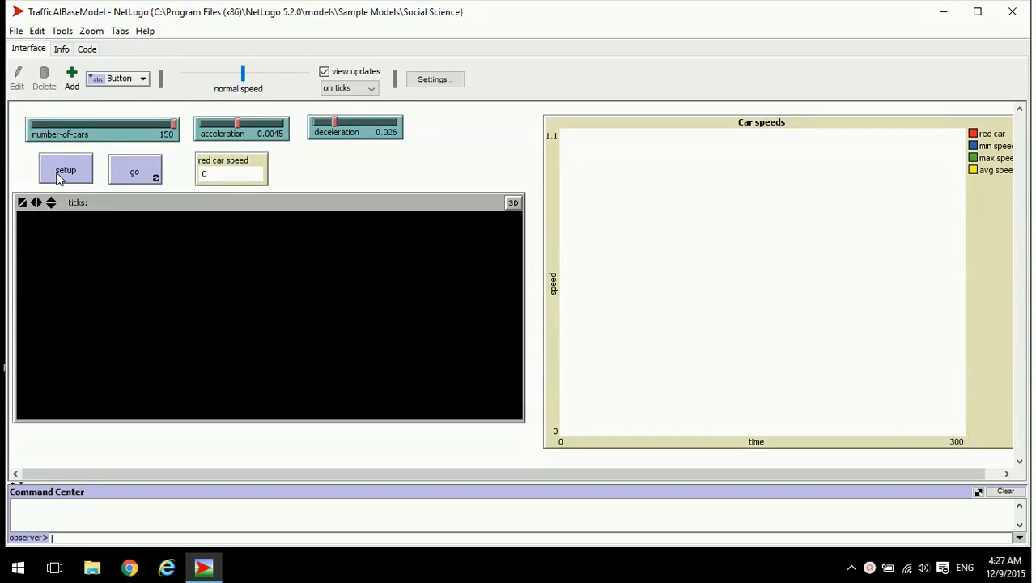
# Set up the highway with 150 cars and run go so the Car speeds plot draws lines
pyautogui.click(65, 170)
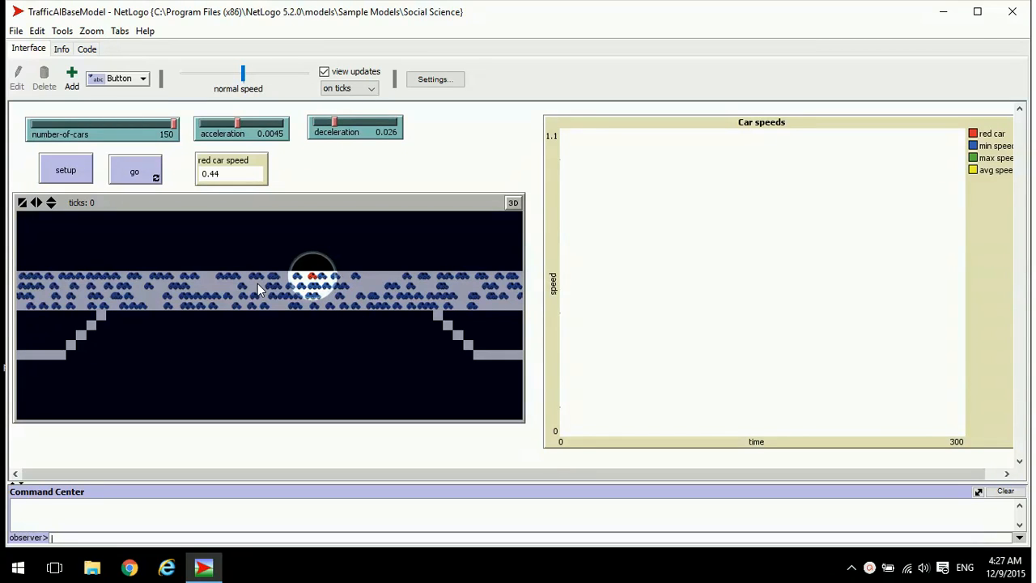
pyautogui.moveTo(317, 293)
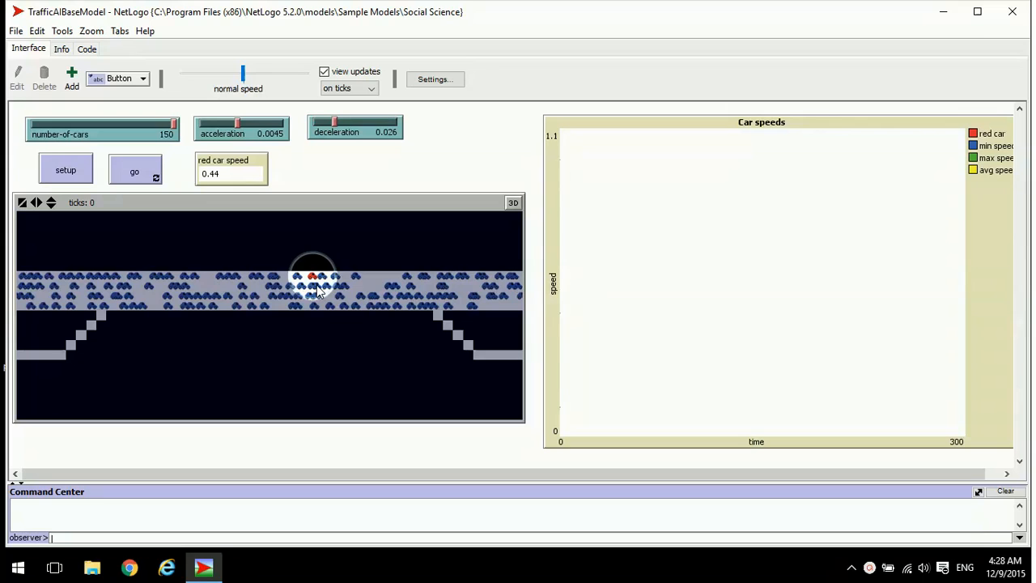
pyautogui.moveTo(504, 303)
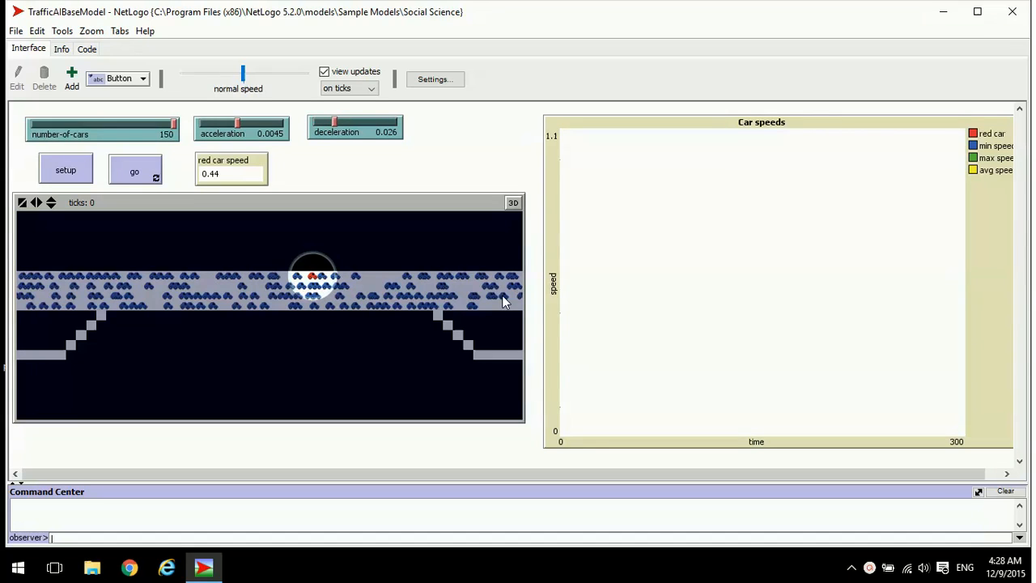
pyautogui.moveTo(126, 295)
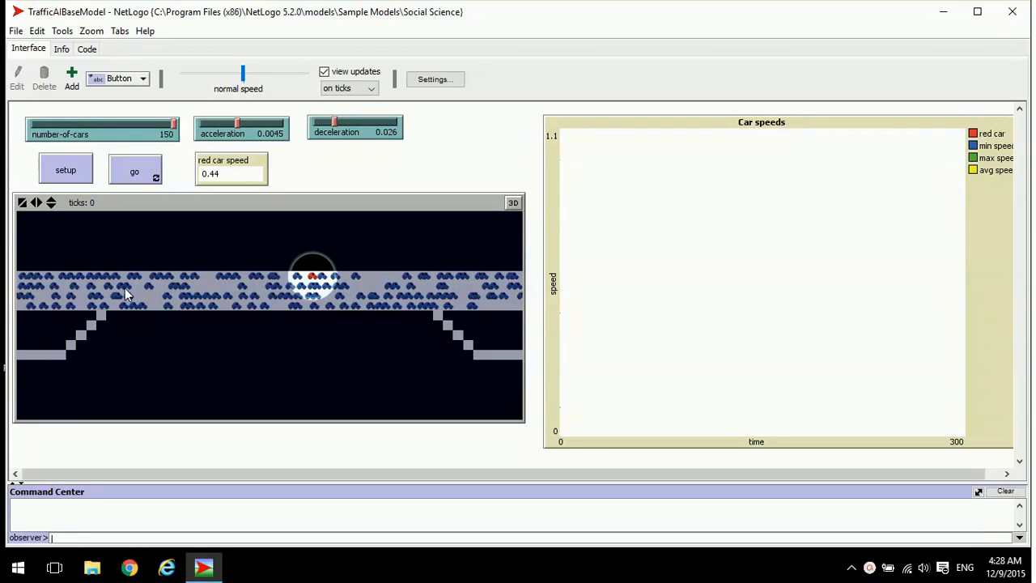
pyautogui.moveTo(438, 315)
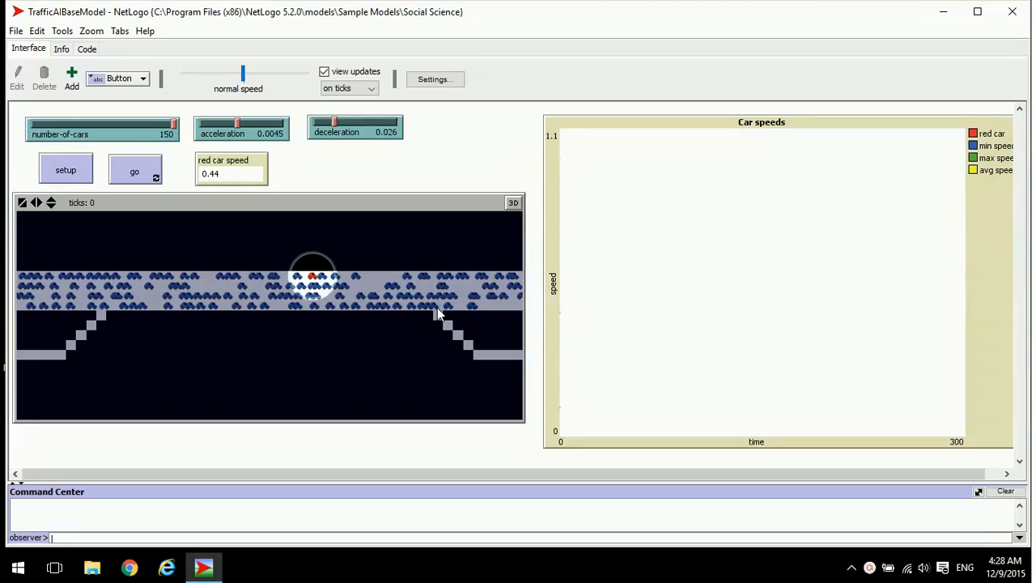
pyautogui.moveTo(408, 317)
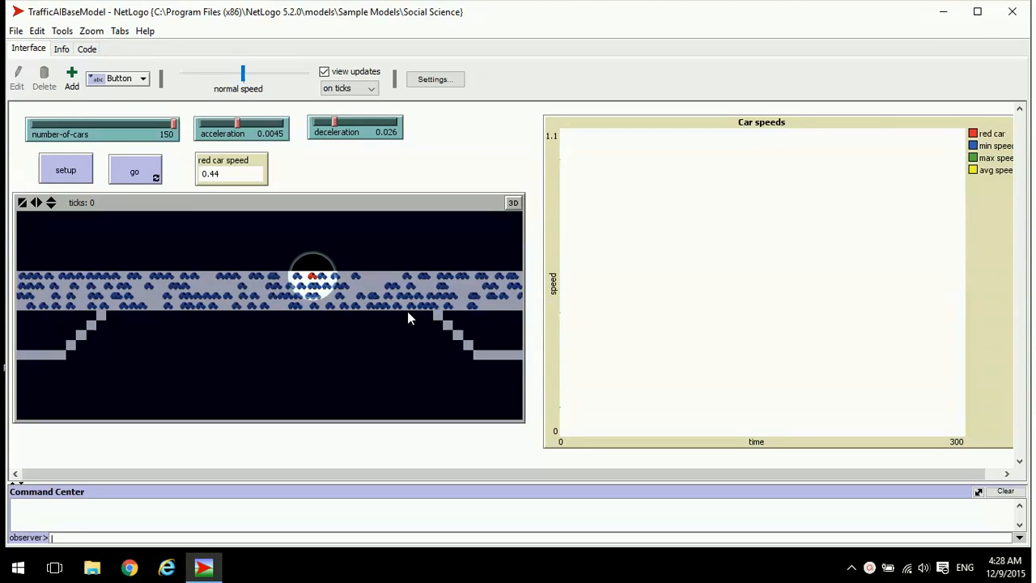
pyautogui.moveTo(469, 348)
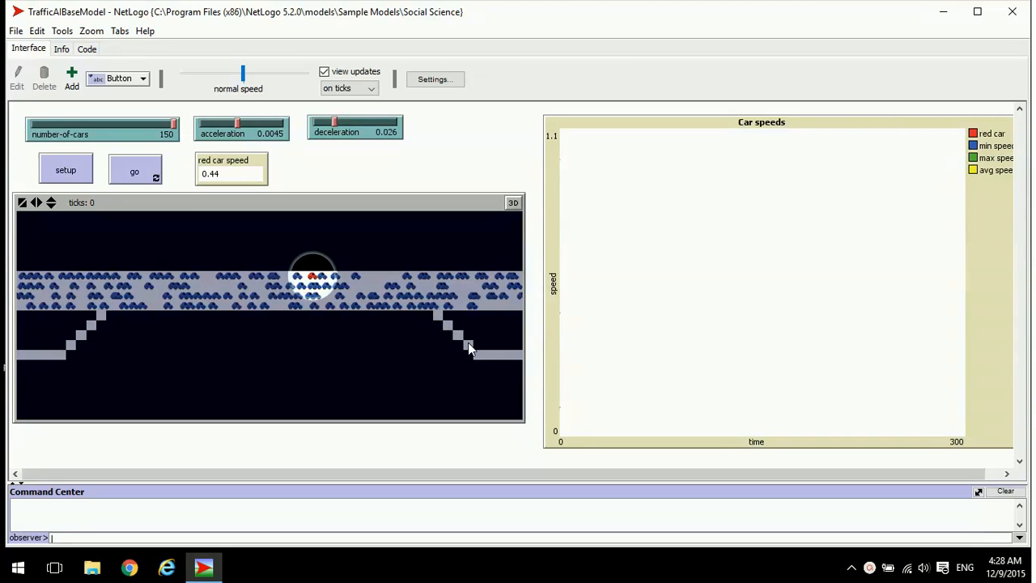
pyautogui.moveTo(381, 343)
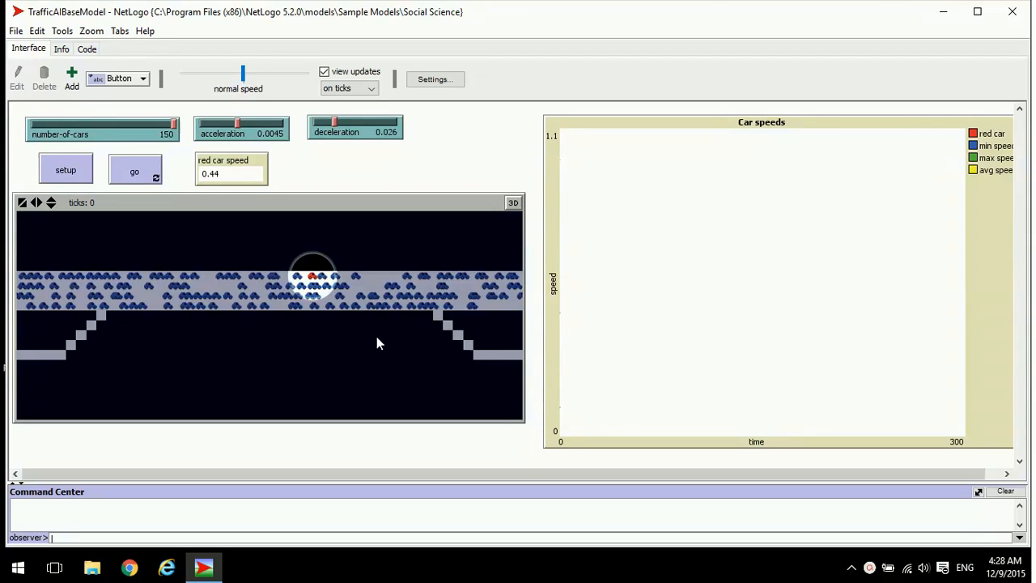
pyautogui.moveTo(23, 362)
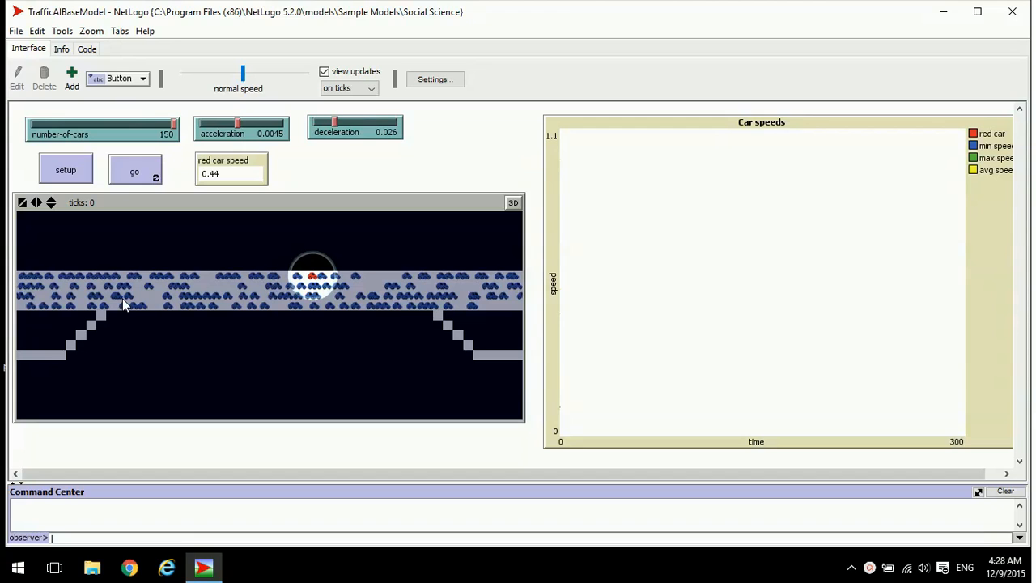
pyautogui.moveTo(225, 296)
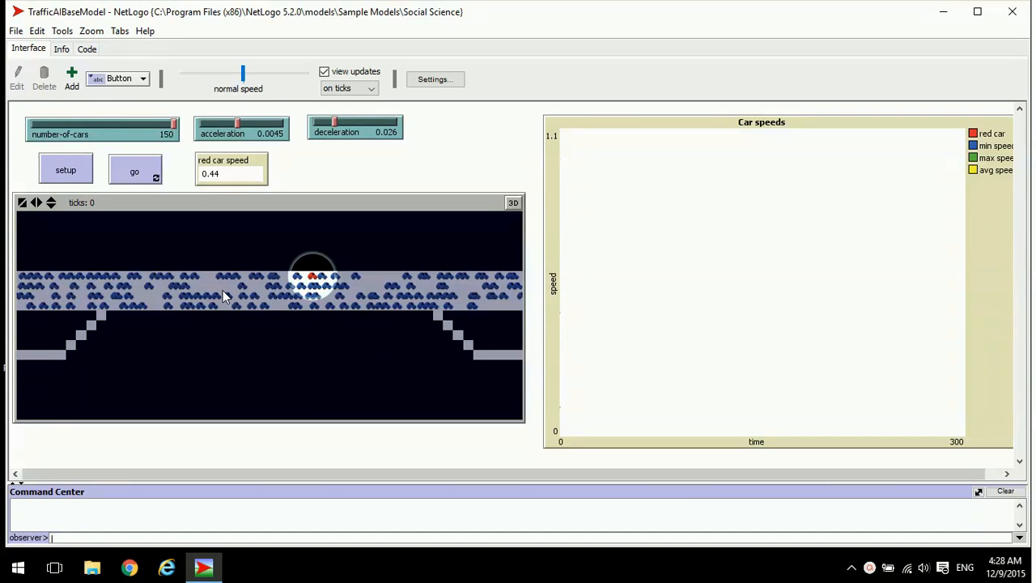
pyautogui.moveTo(175, 299)
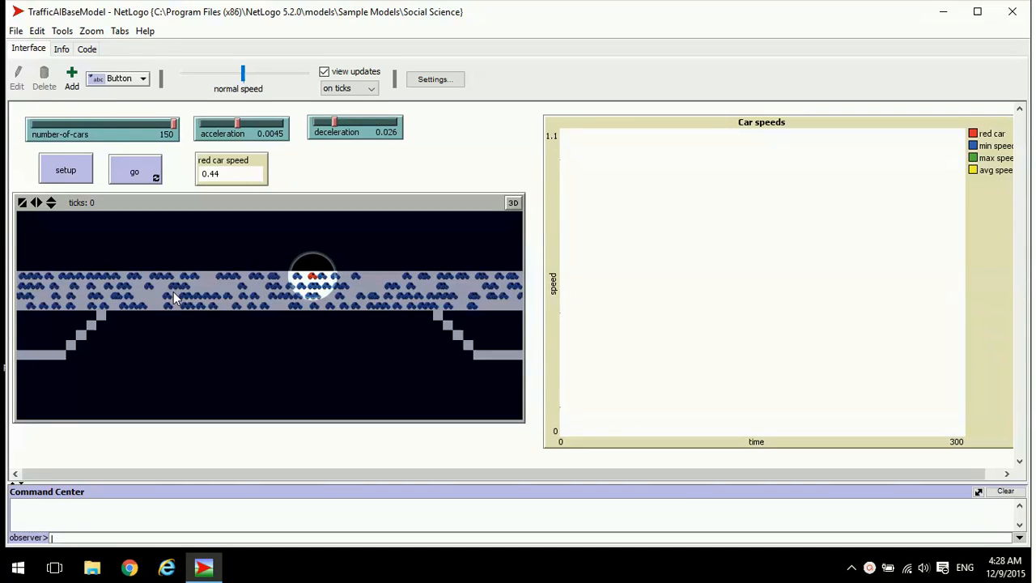
pyautogui.moveTo(327, 298)
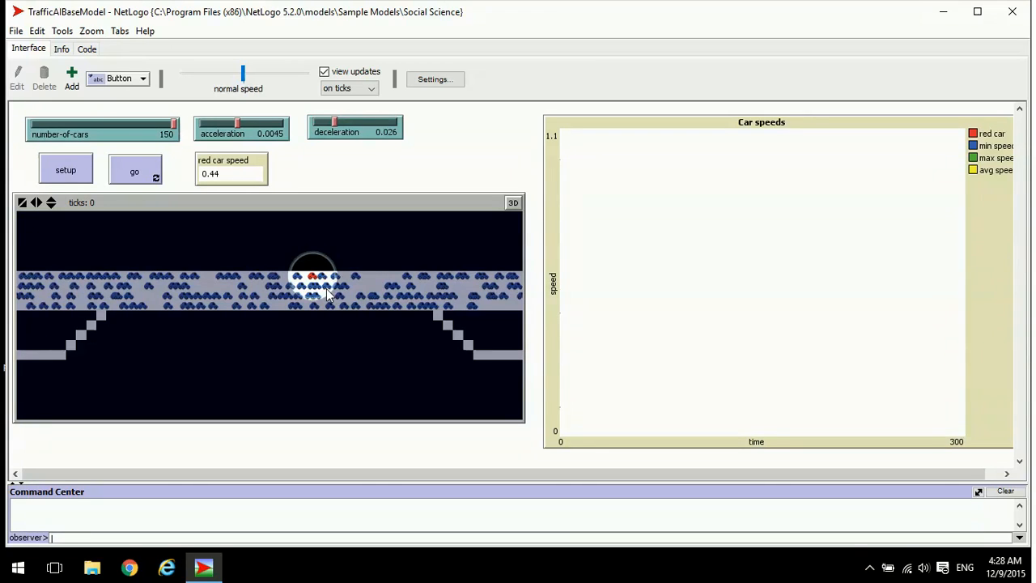
pyautogui.moveTo(396, 289)
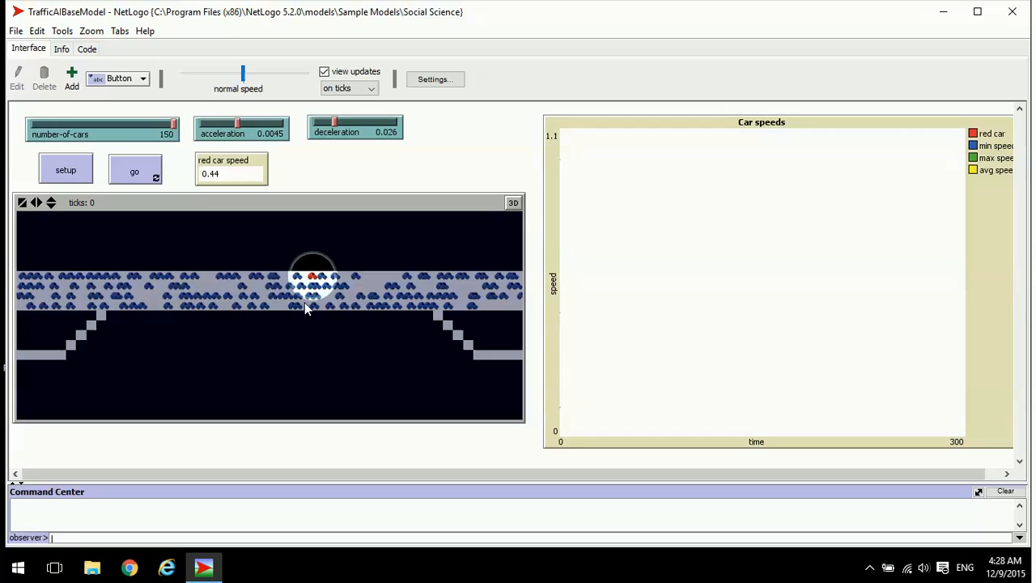
pyautogui.moveTo(392, 292)
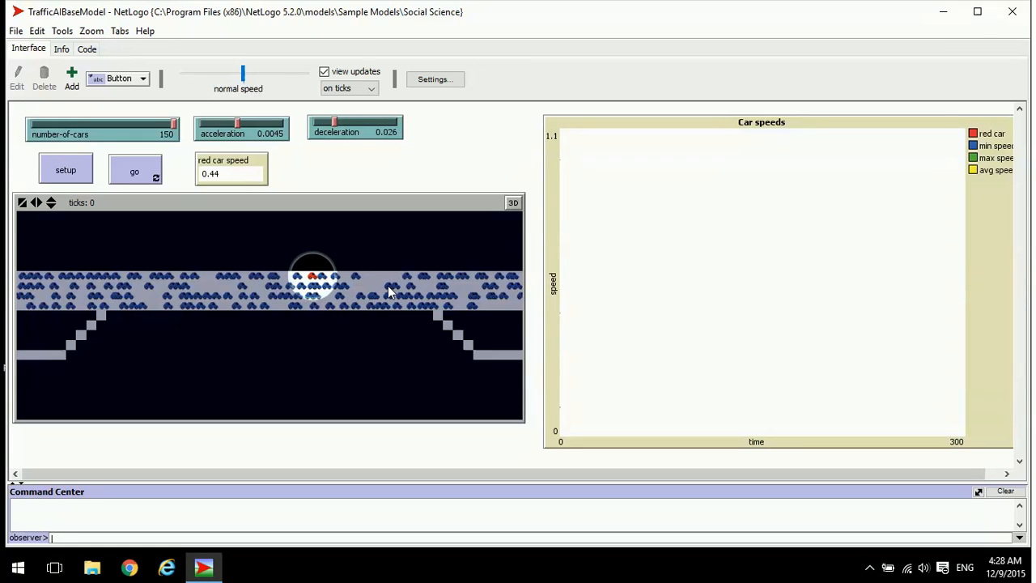
pyautogui.moveTo(382, 288)
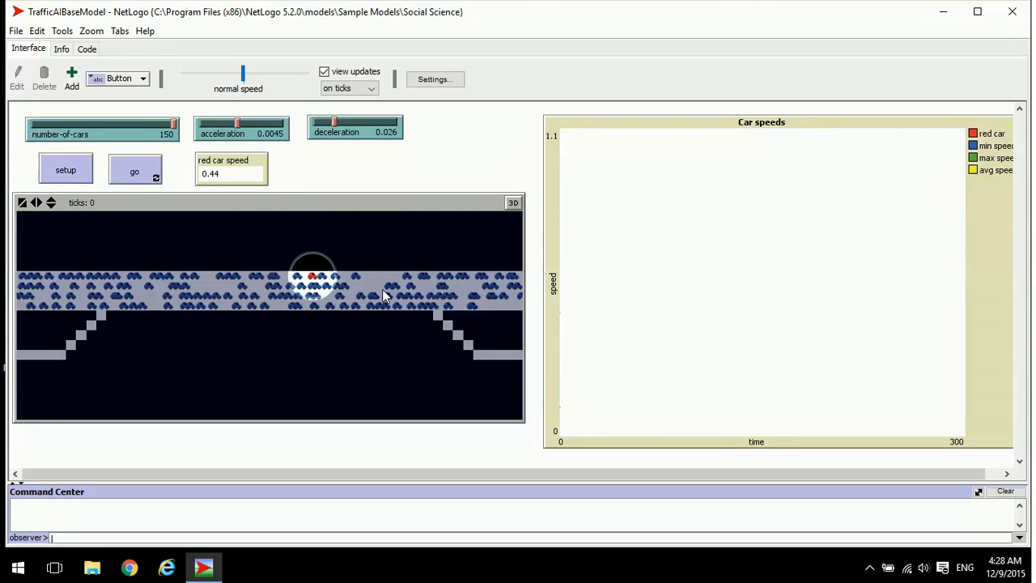
pyautogui.moveTo(373, 293)
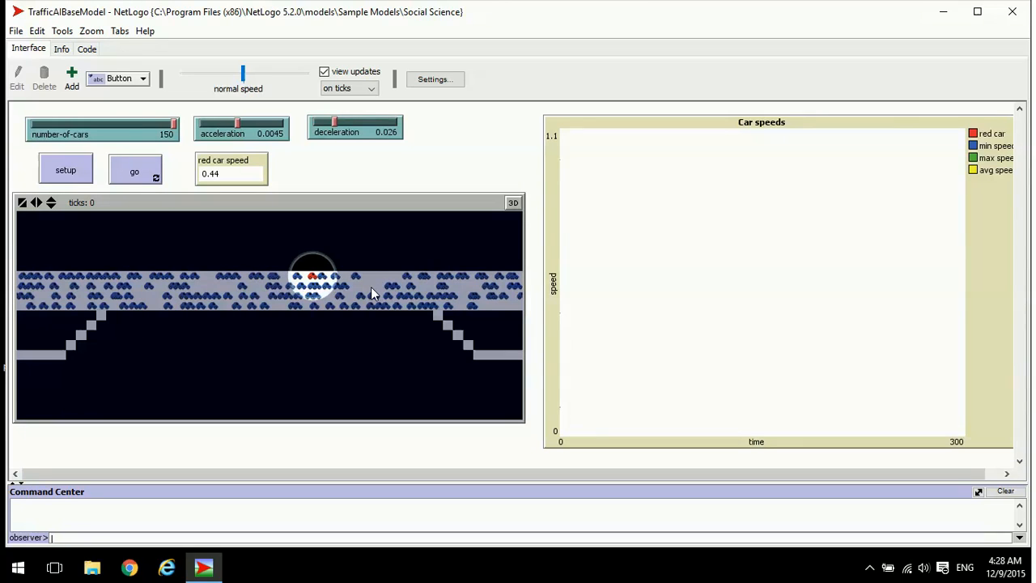
pyautogui.moveTo(360, 340)
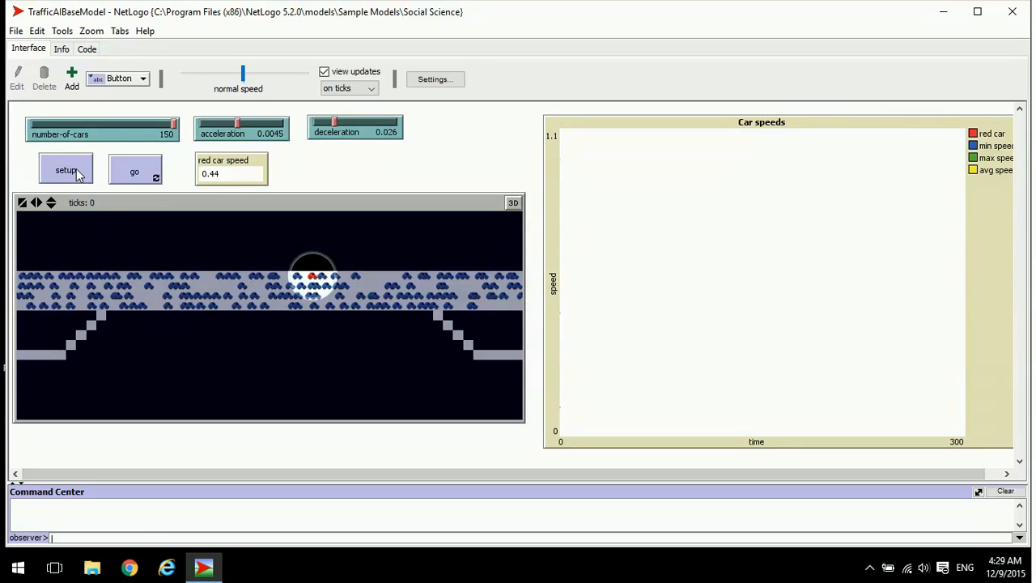
pyautogui.click(134, 170)
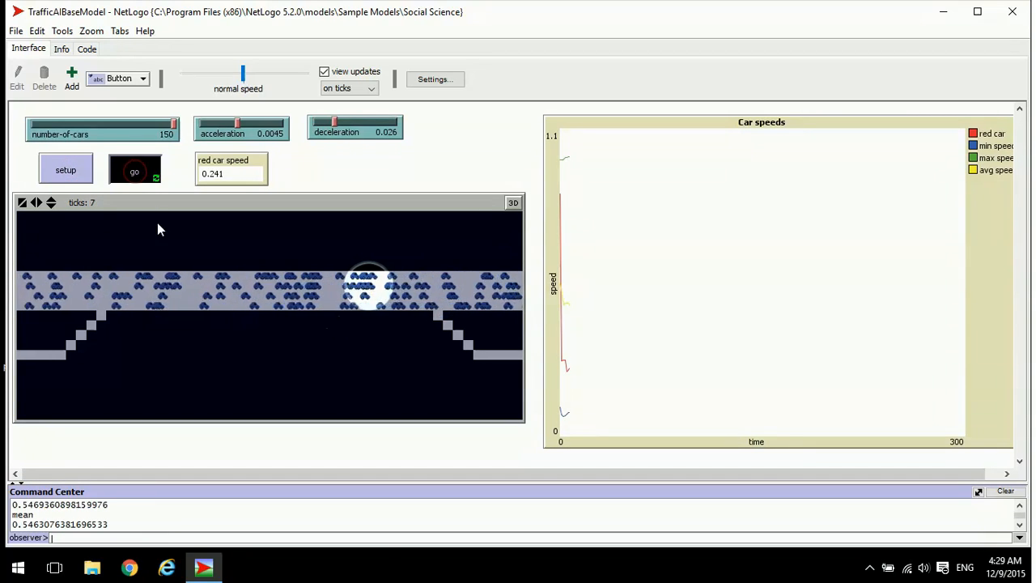
pyautogui.click(134, 170)
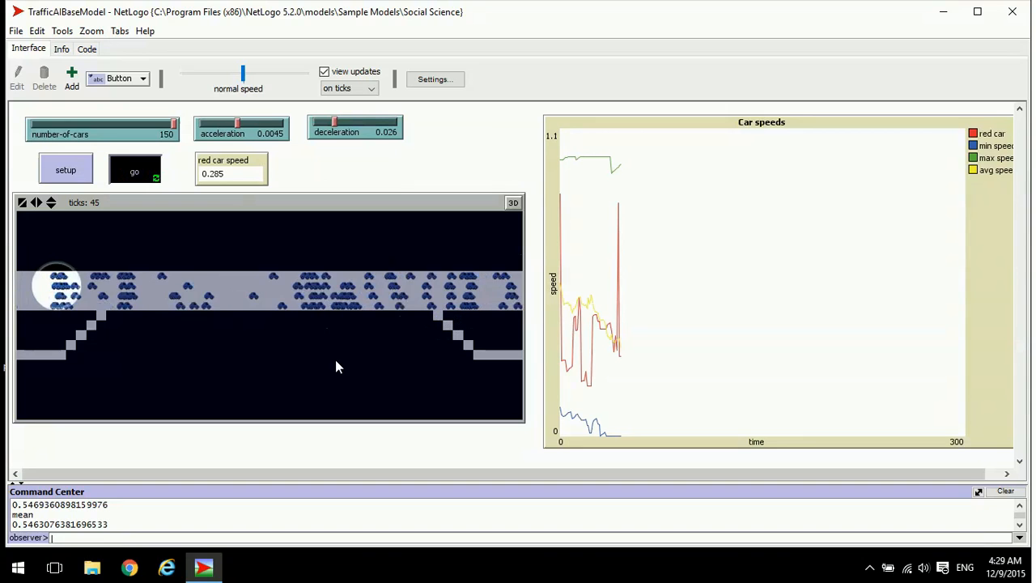